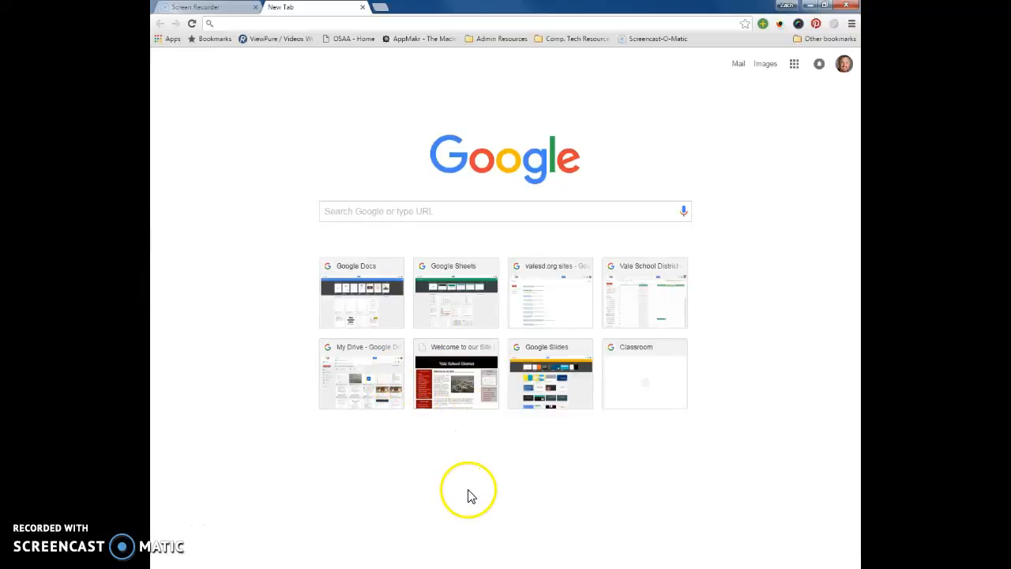
mouse_move(576, 283)
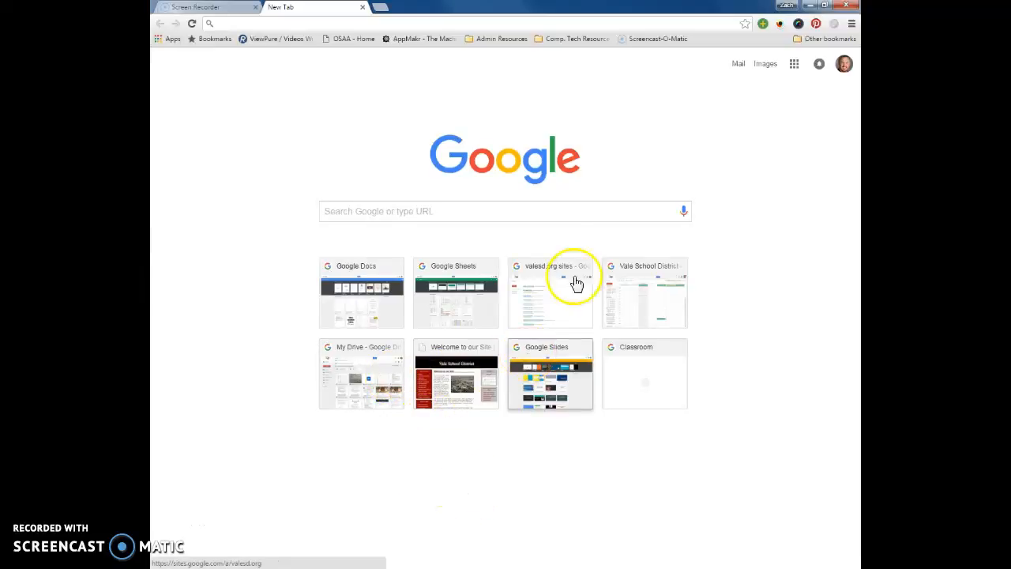
mouse_move(795, 63)
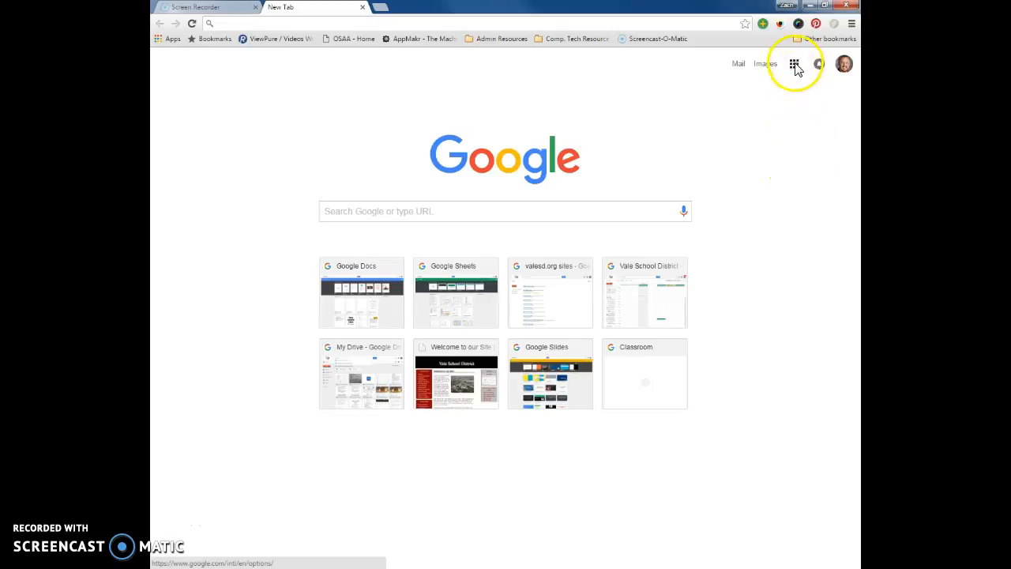
Show the Google apps launcher from the Chrome new tab page.
left_click(794, 64)
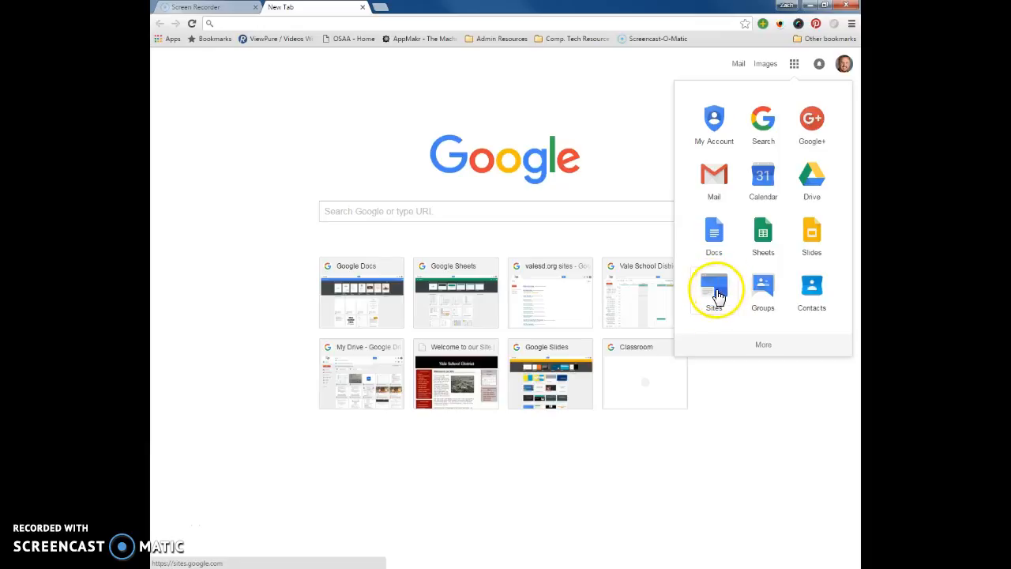
mouse_move(763, 347)
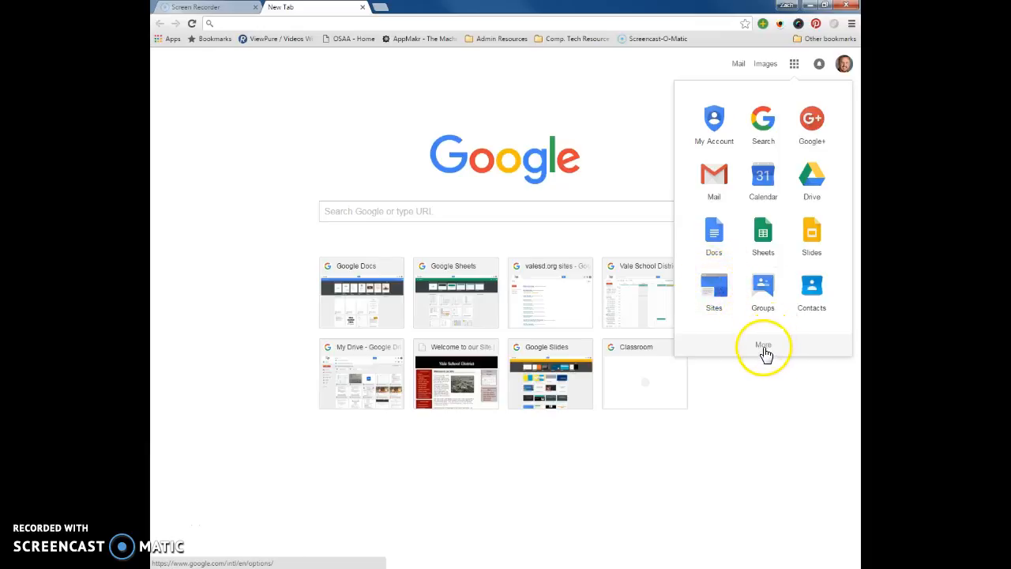
mouse_move(714, 288)
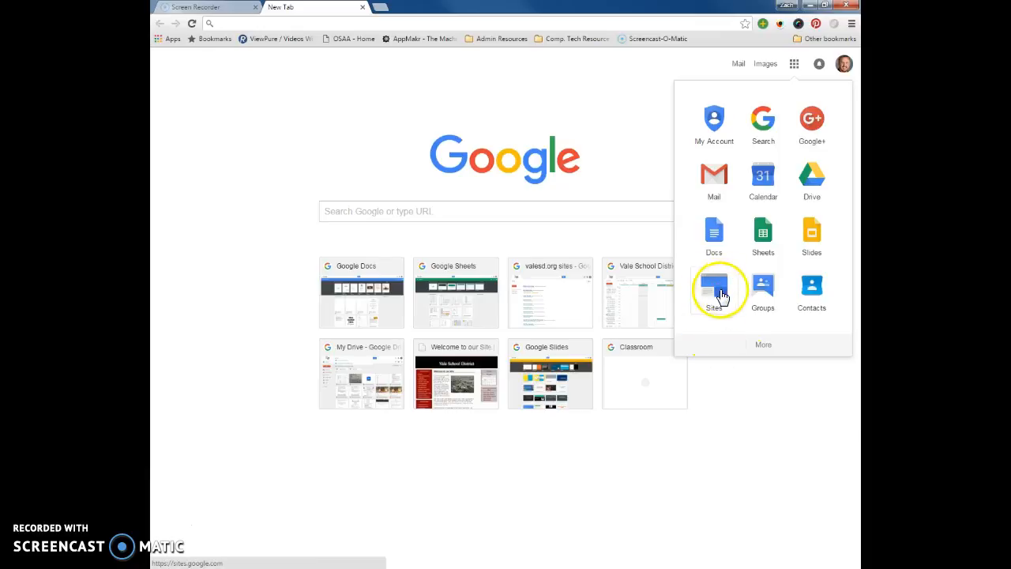
Go to Google Sites, listing the domain's existing sites from Middle School Knapp onward.
left_click(714, 291)
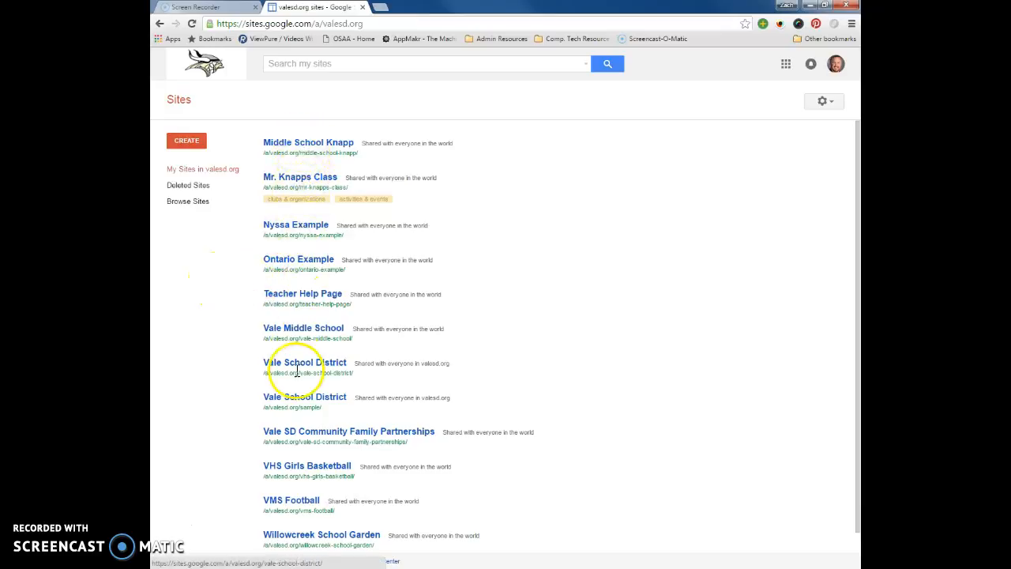
mouse_move(310, 161)
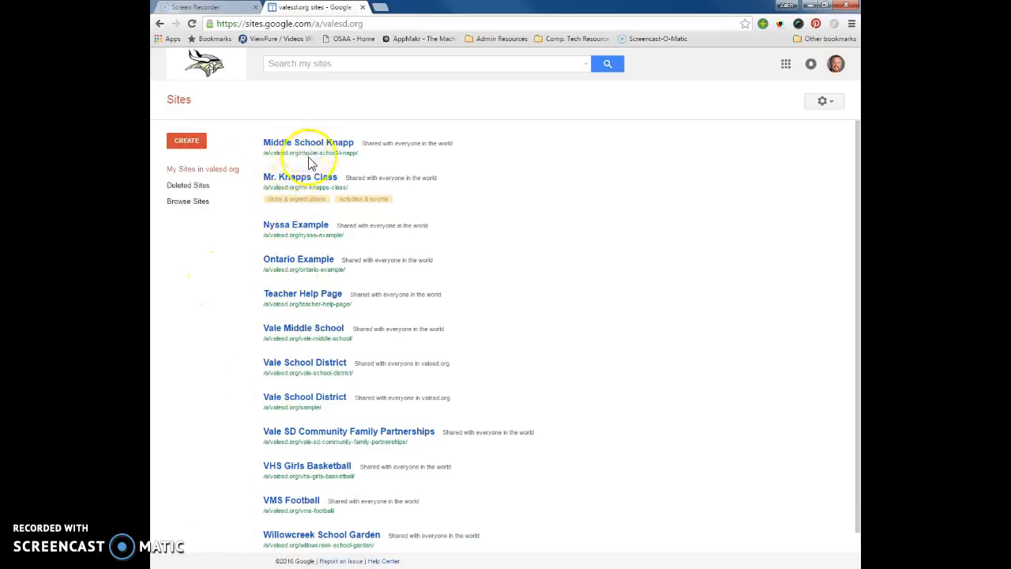
mouse_move(294, 239)
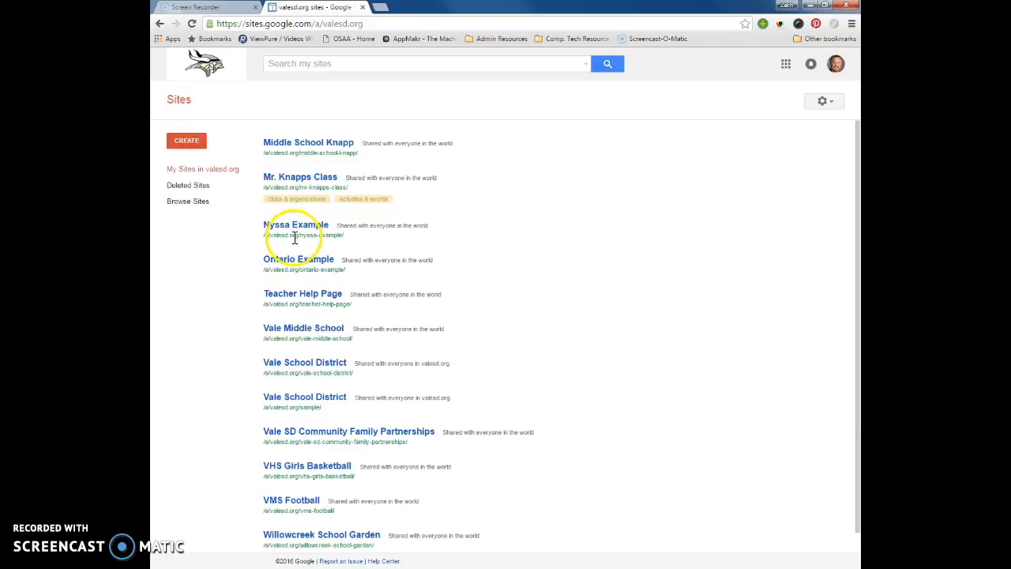
mouse_move(313, 164)
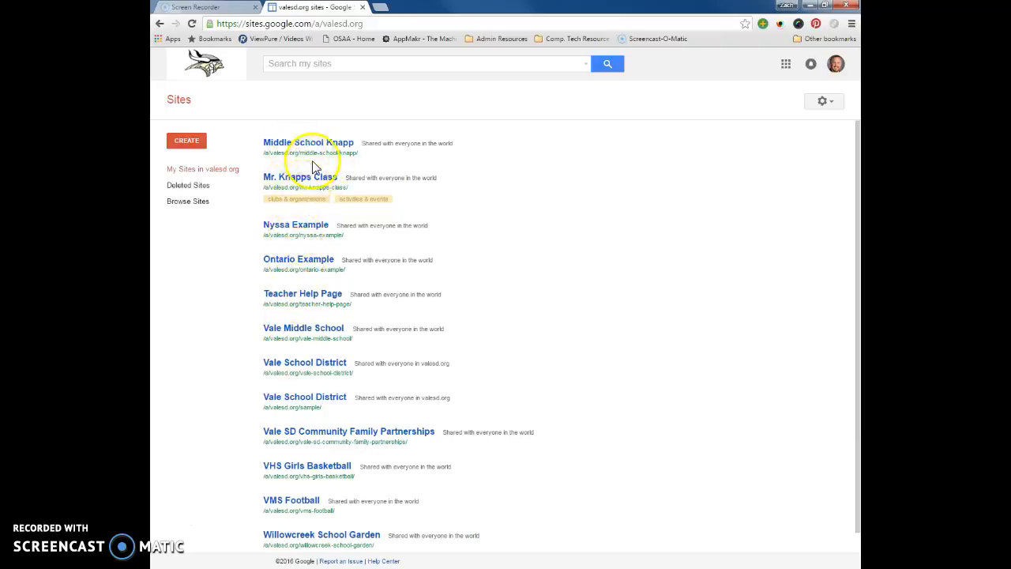
mouse_move(286, 162)
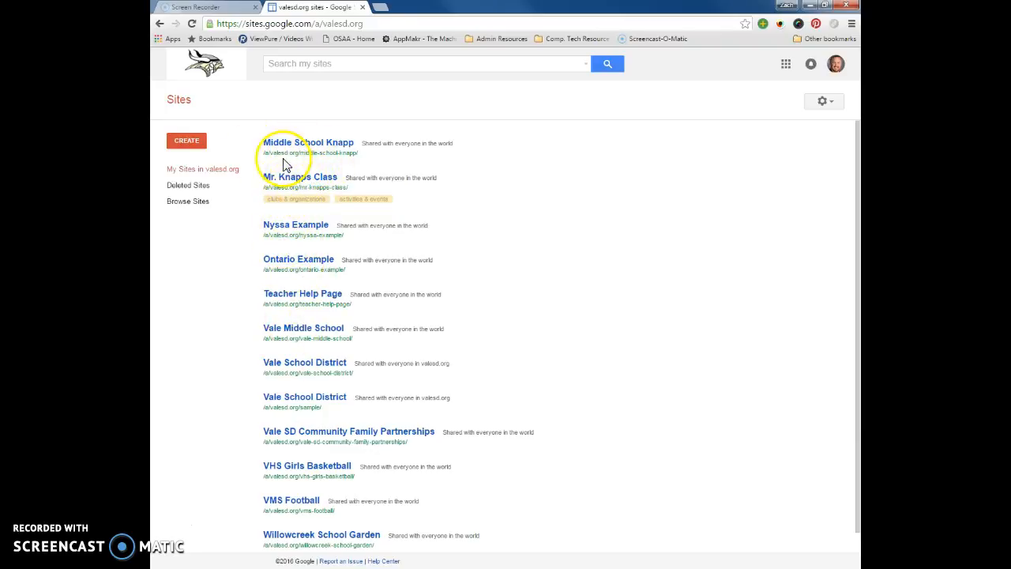
left_click(186, 140)
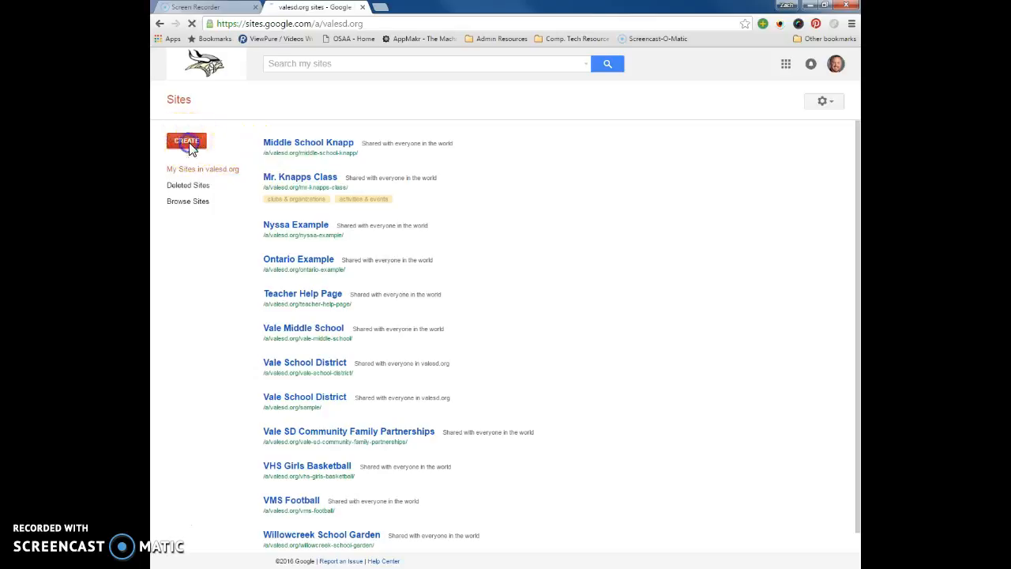
Start a new site via CREATE, reaching the blank new-site form.
left_click(186, 141)
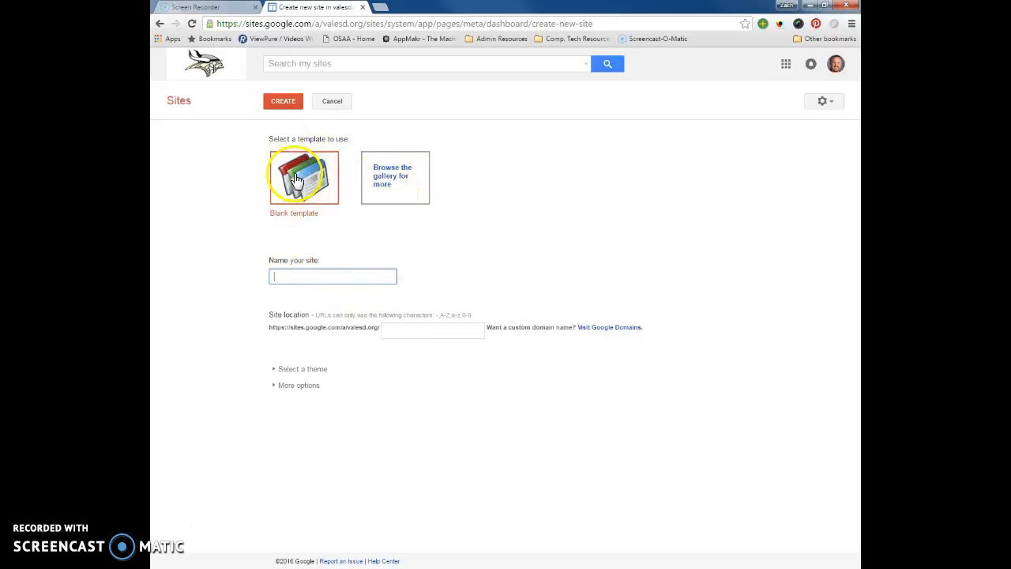
mouse_move(389, 184)
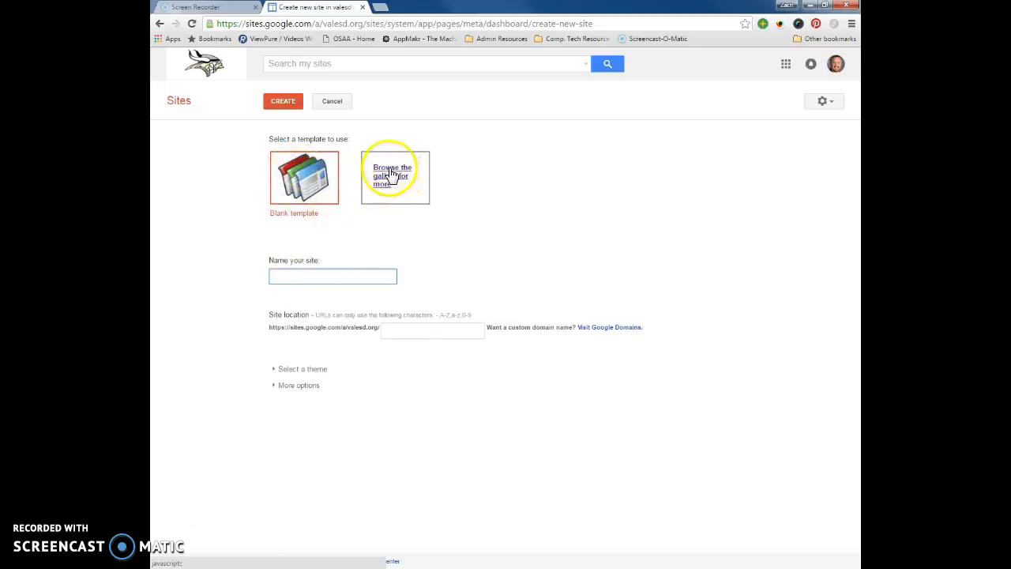
Browse the gallery's Schools & education templates and preview the Education Website template.
left_click(392, 175)
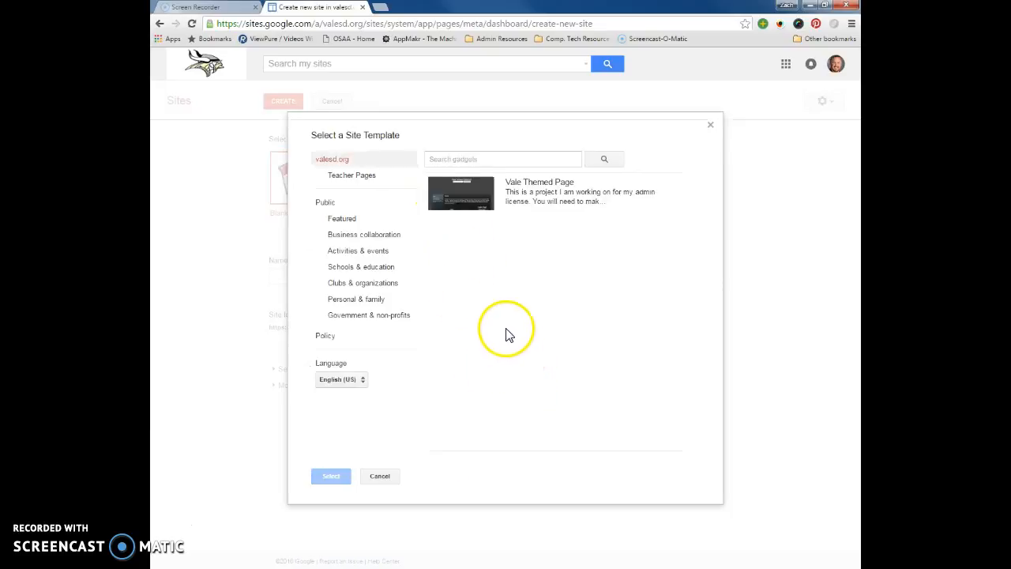
mouse_move(351, 417)
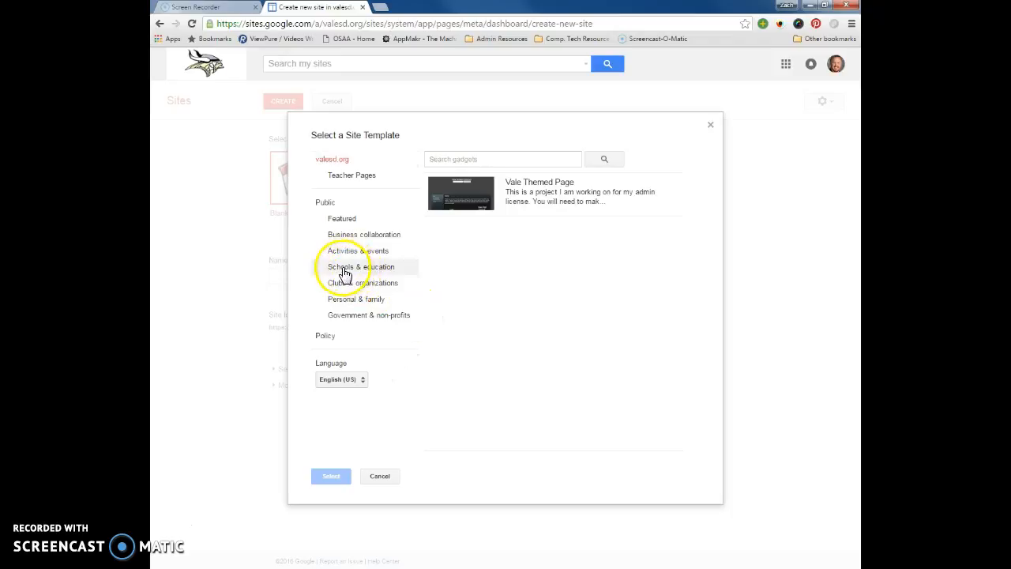
left_click(361, 265)
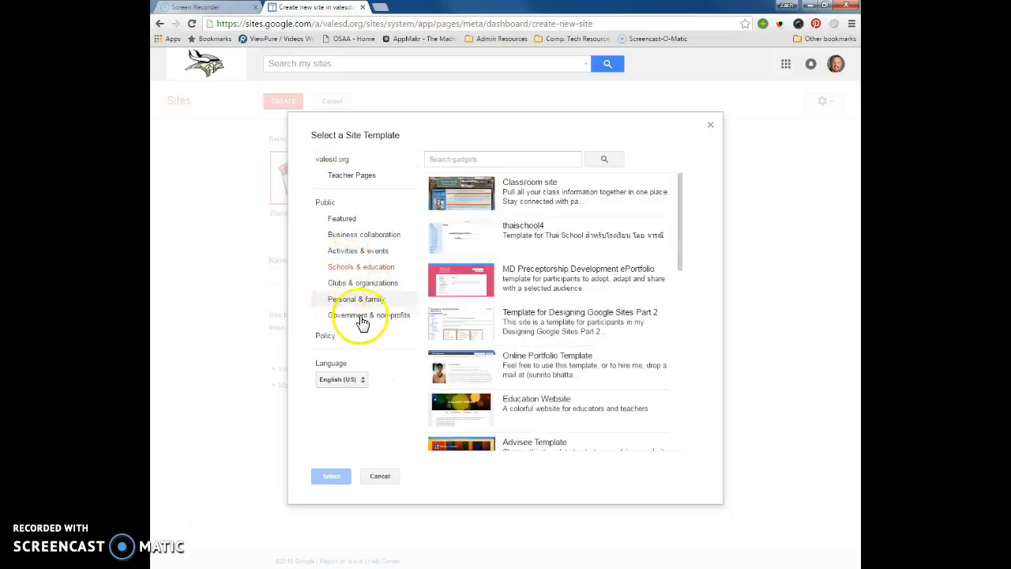
mouse_move(499, 244)
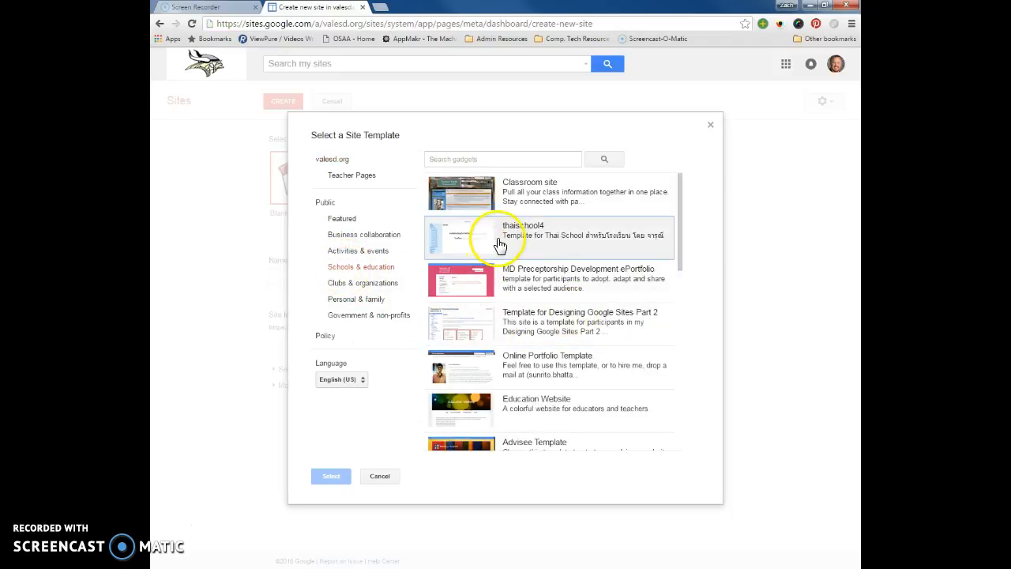
scroll("down", 3)
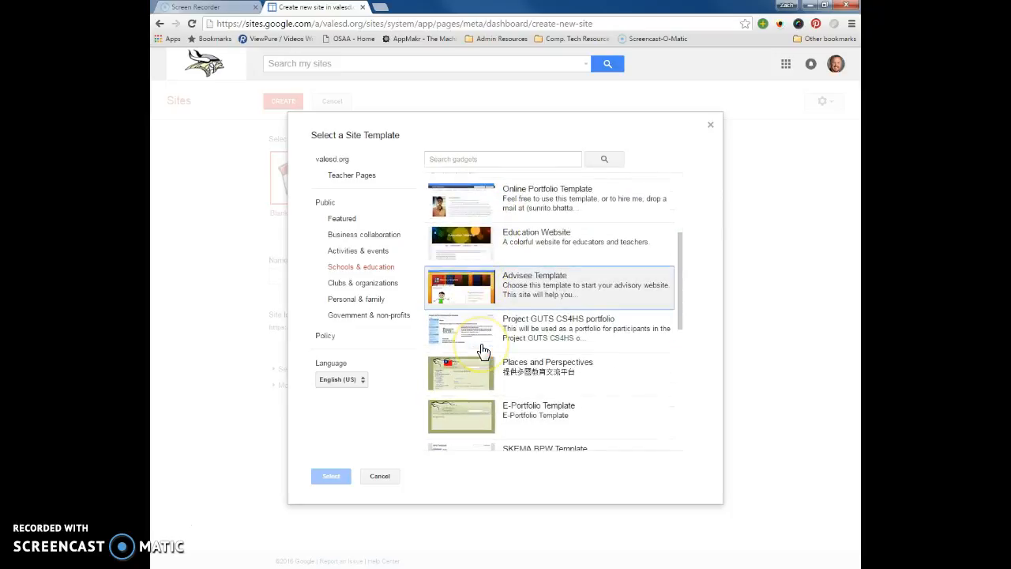
scroll("up", 3)
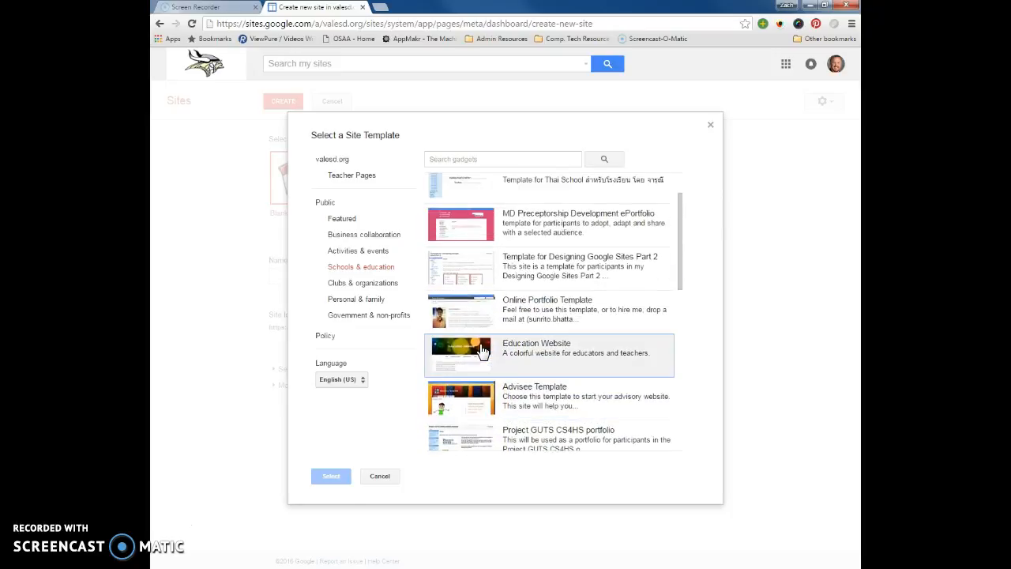
left_click(462, 354)
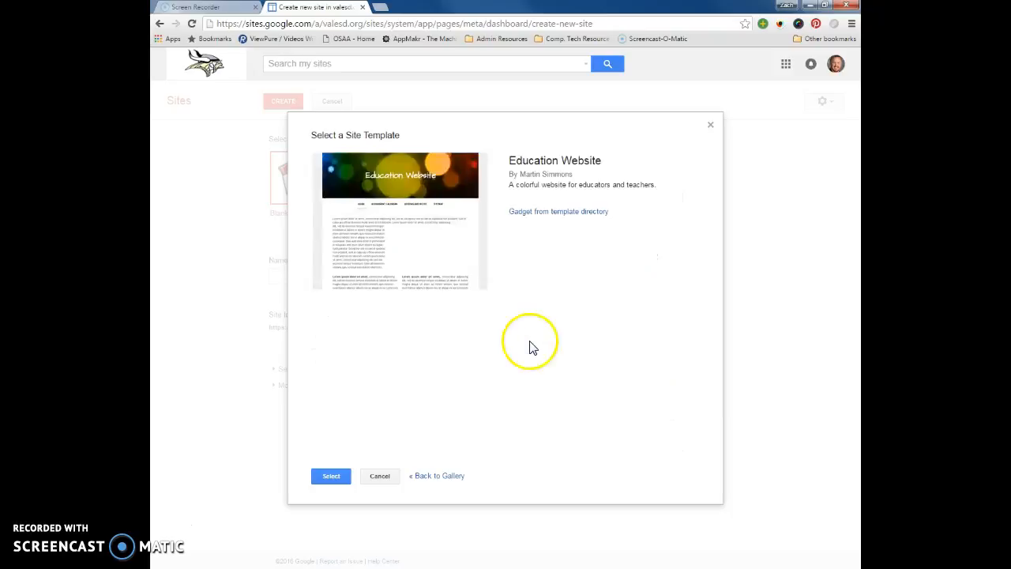
mouse_move(404, 174)
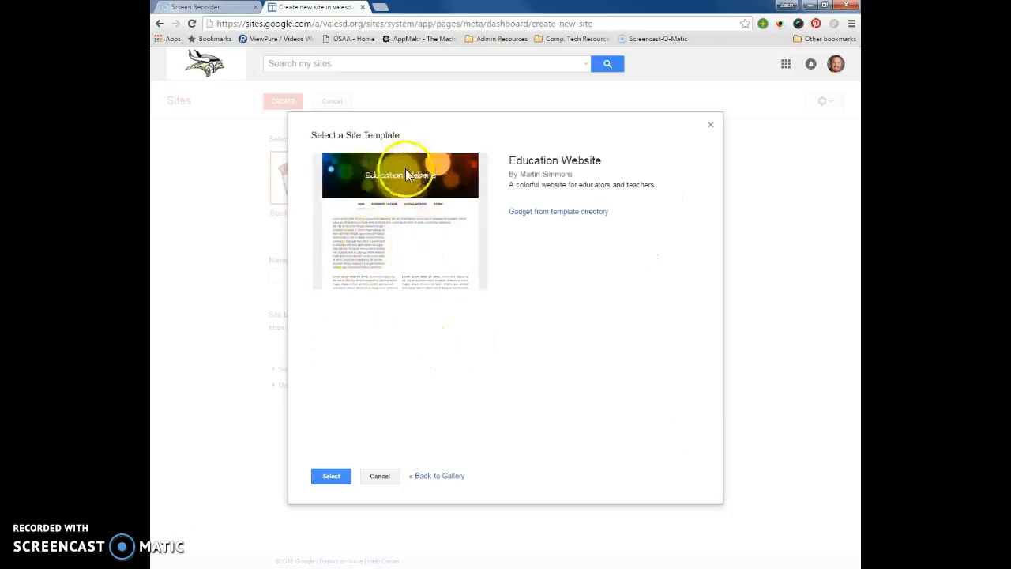
mouse_move(446, 208)
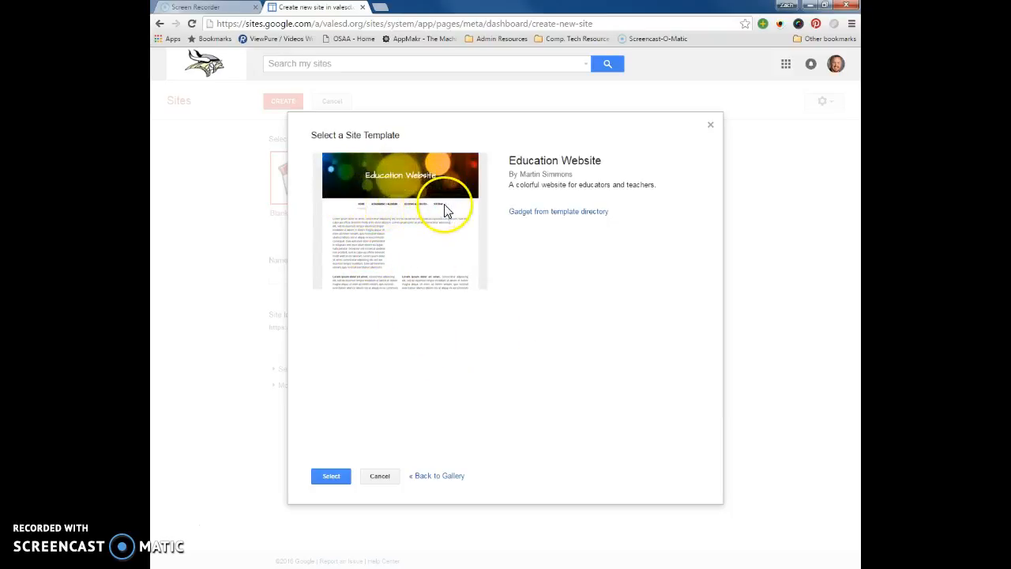
mouse_move(376, 193)
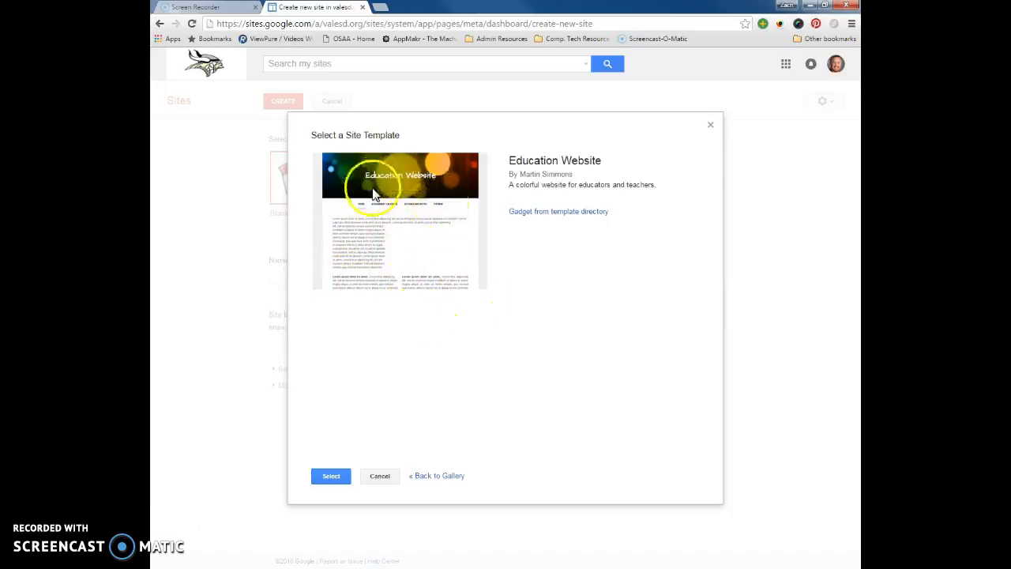
mouse_move(380, 476)
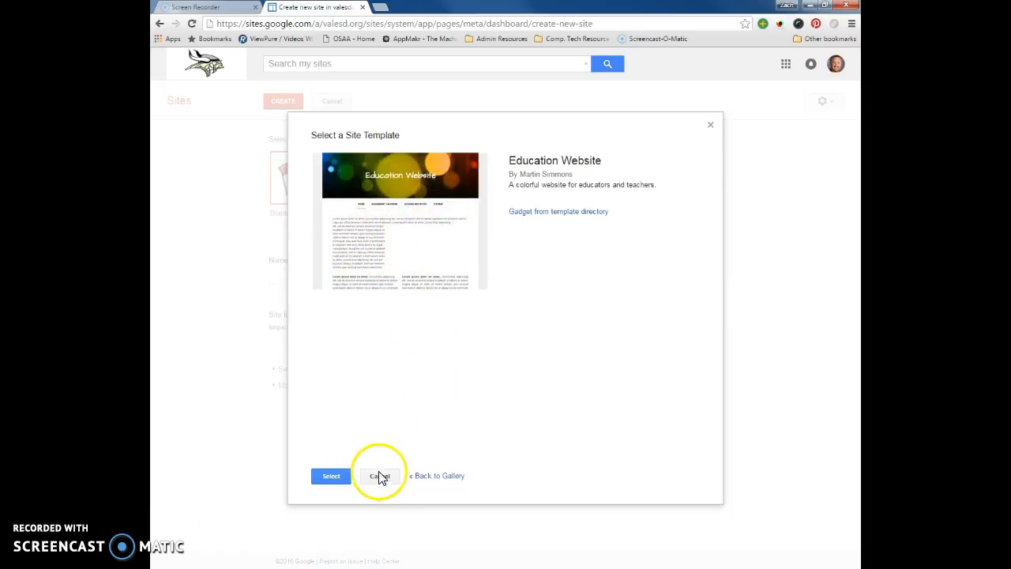
left_click(379, 476)
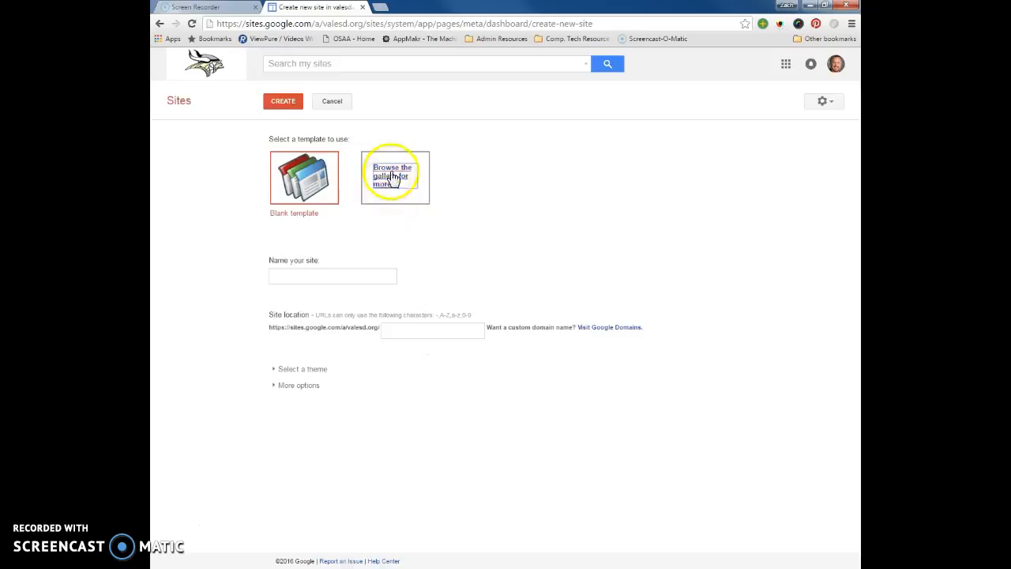
left_click(391, 174)
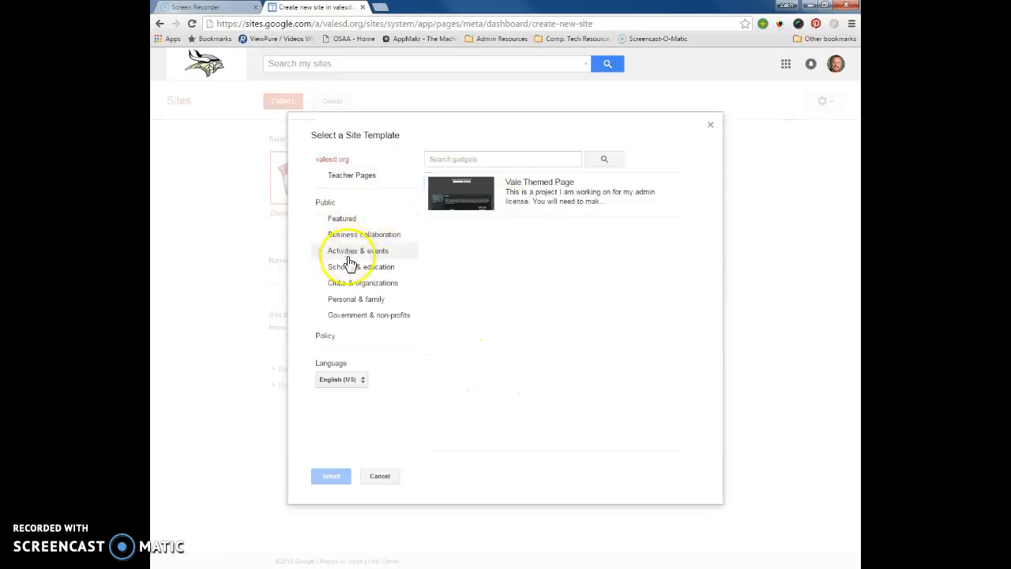
mouse_move(364, 291)
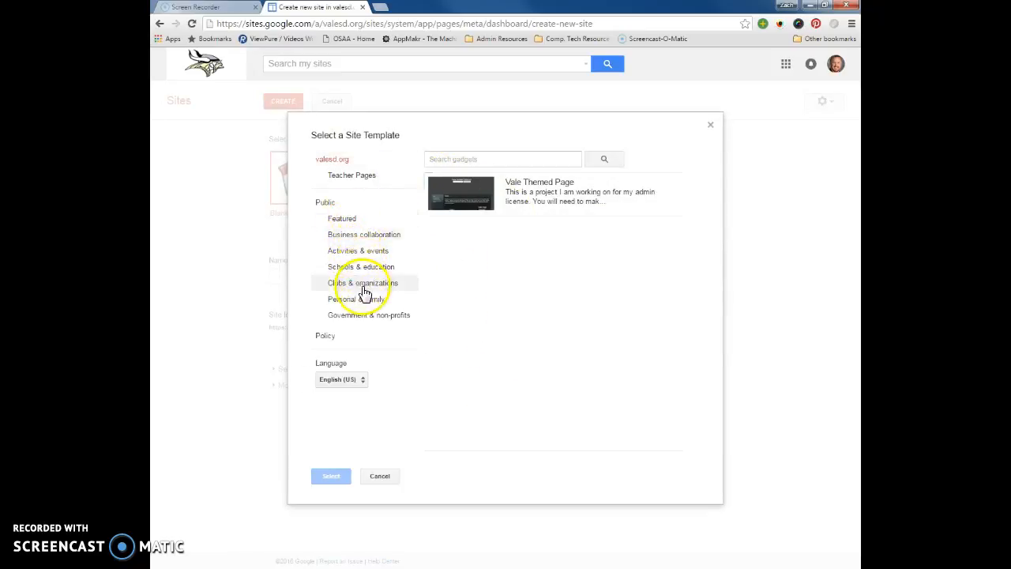
left_click(360, 266)
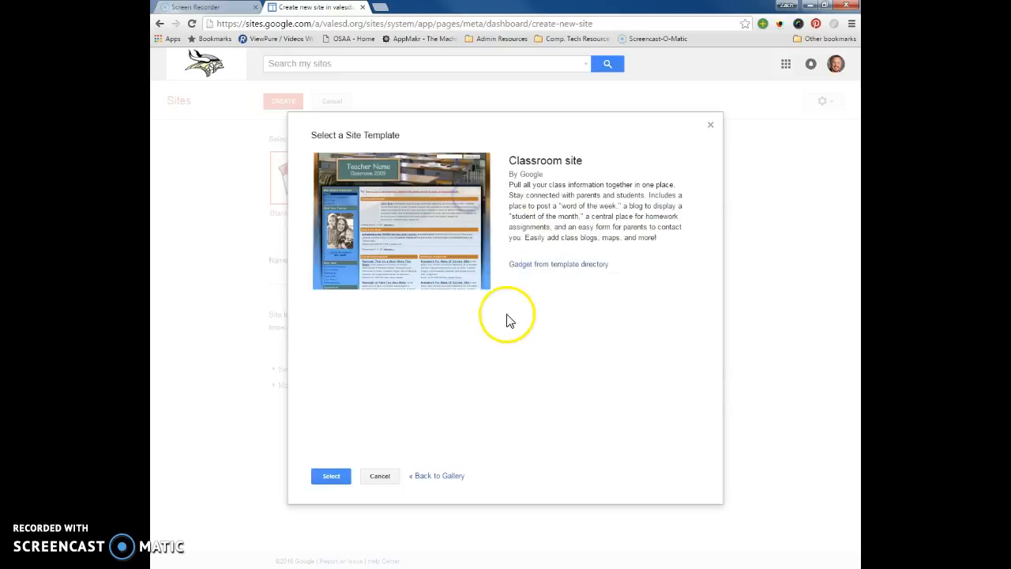
mouse_move(402, 263)
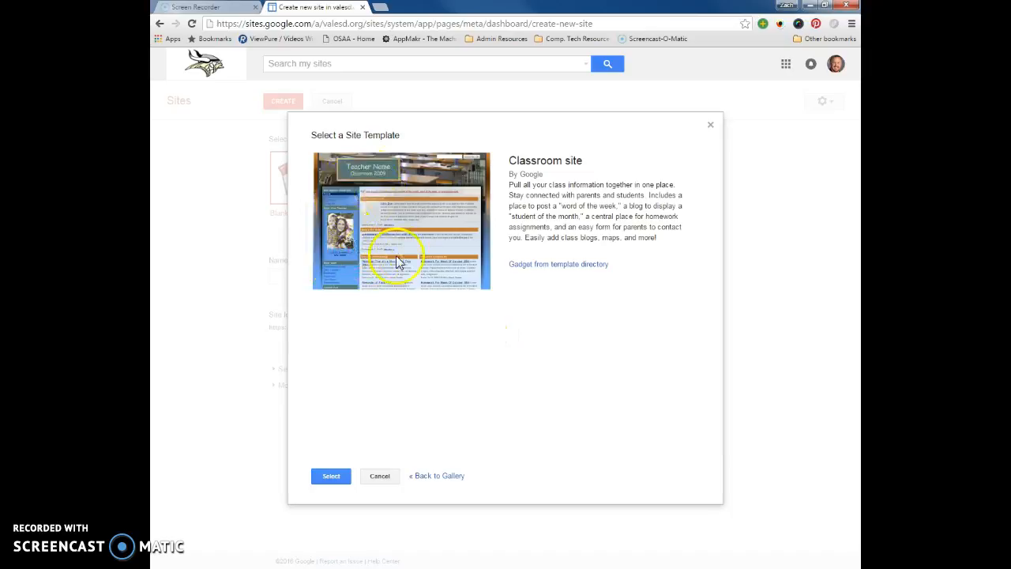
mouse_move(427, 252)
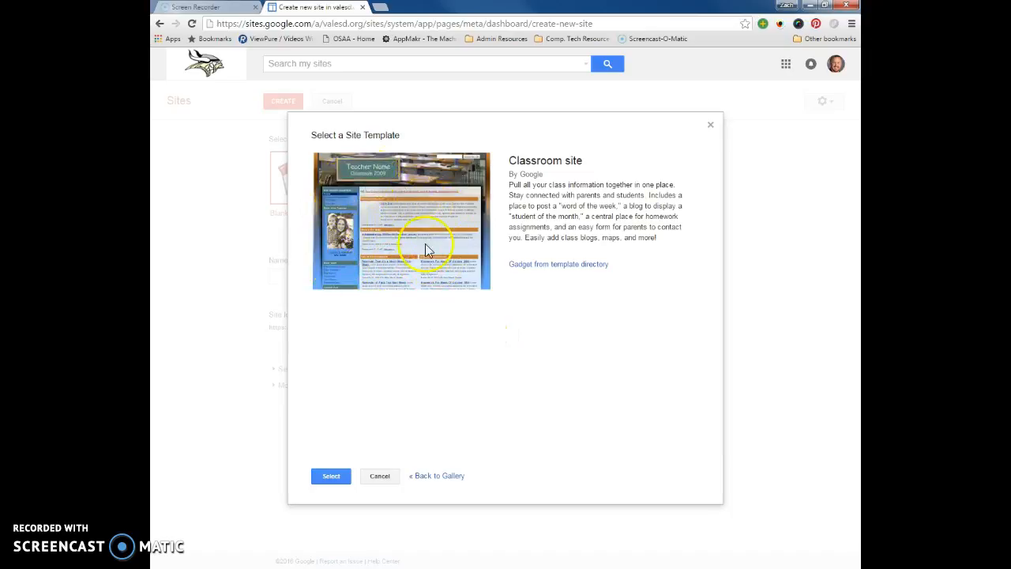
mouse_move(436, 195)
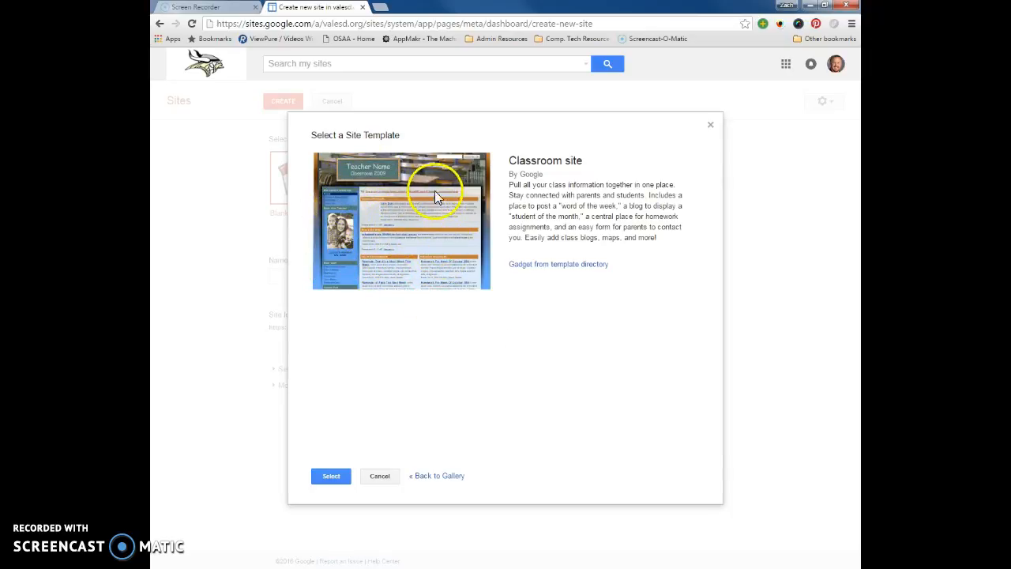
mouse_move(351, 234)
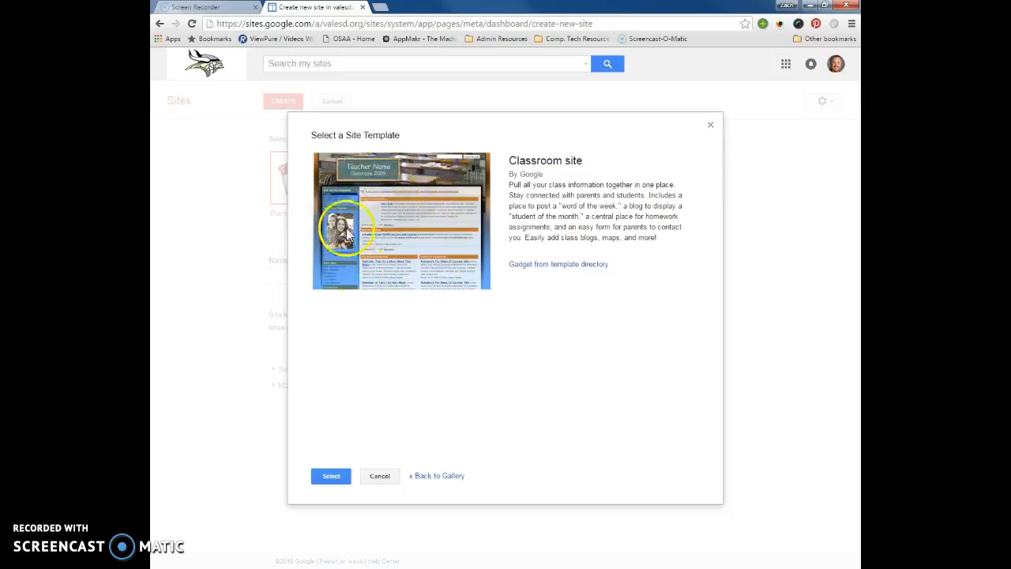
mouse_move(420, 196)
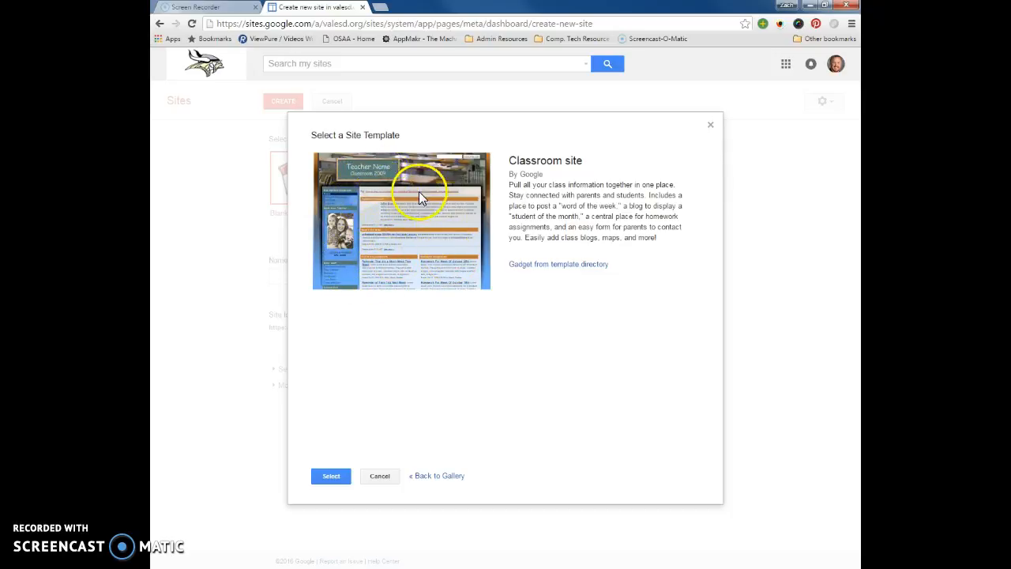
mouse_move(332, 229)
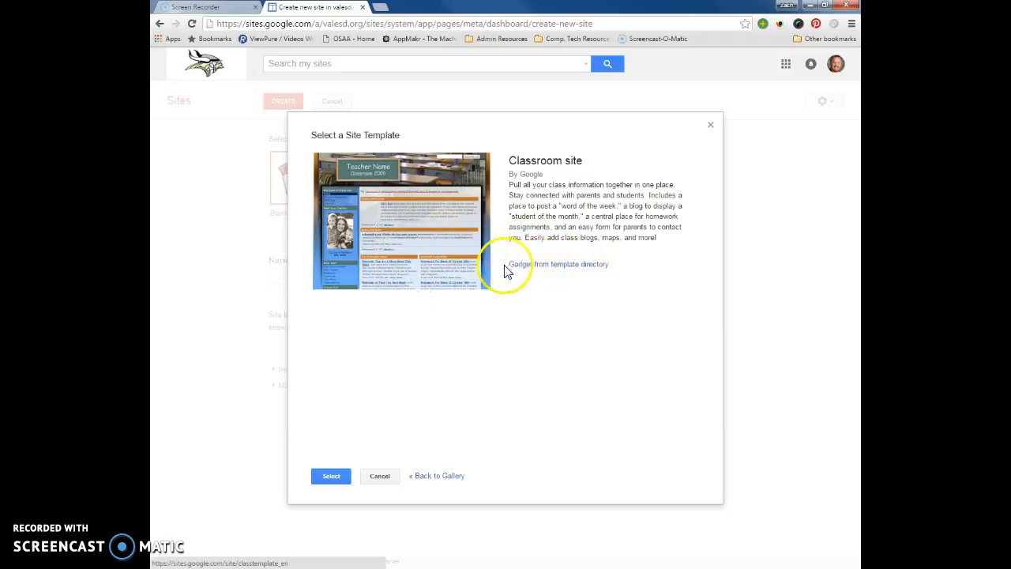
left_click(436, 476)
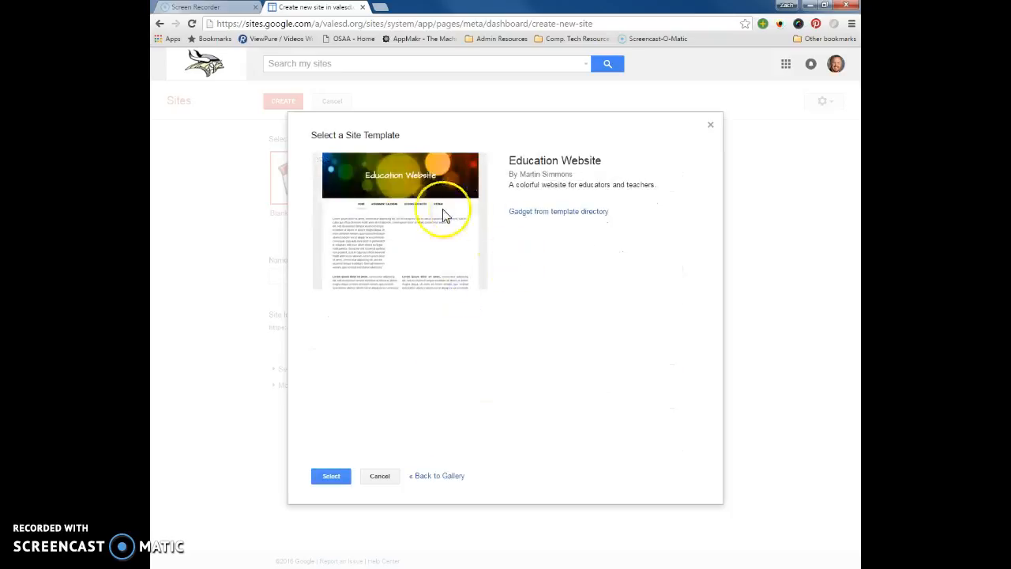
left_click(330, 476)
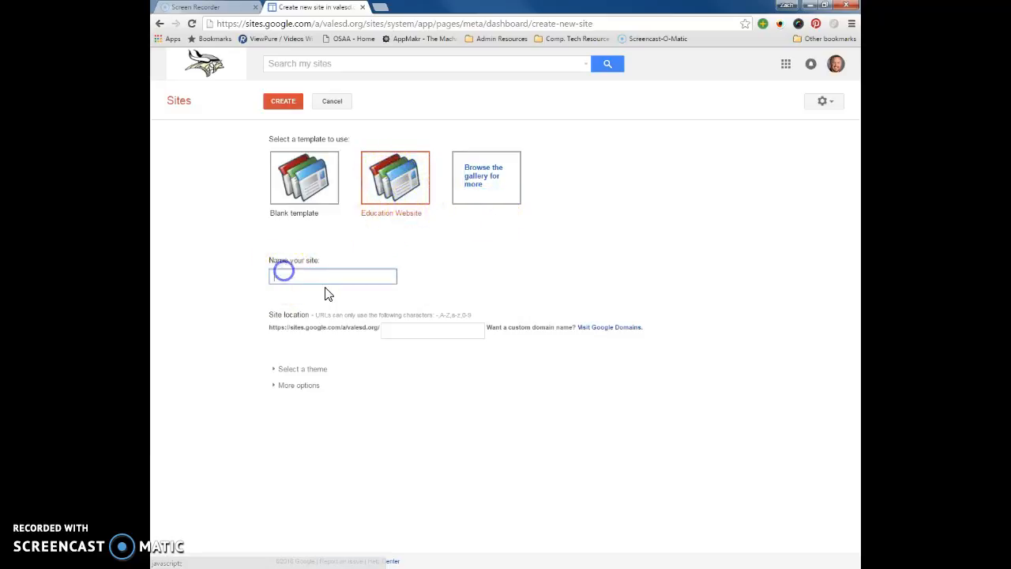
Name the site 'Sample Site 2016', auto-filling the location sample-site-2016.
type("Sam")
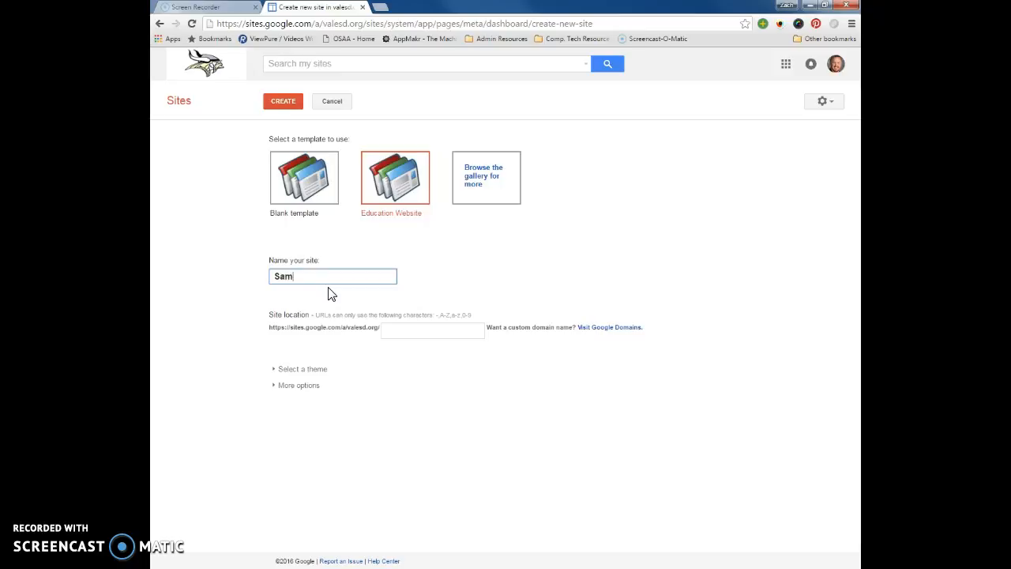
type("ple Site")
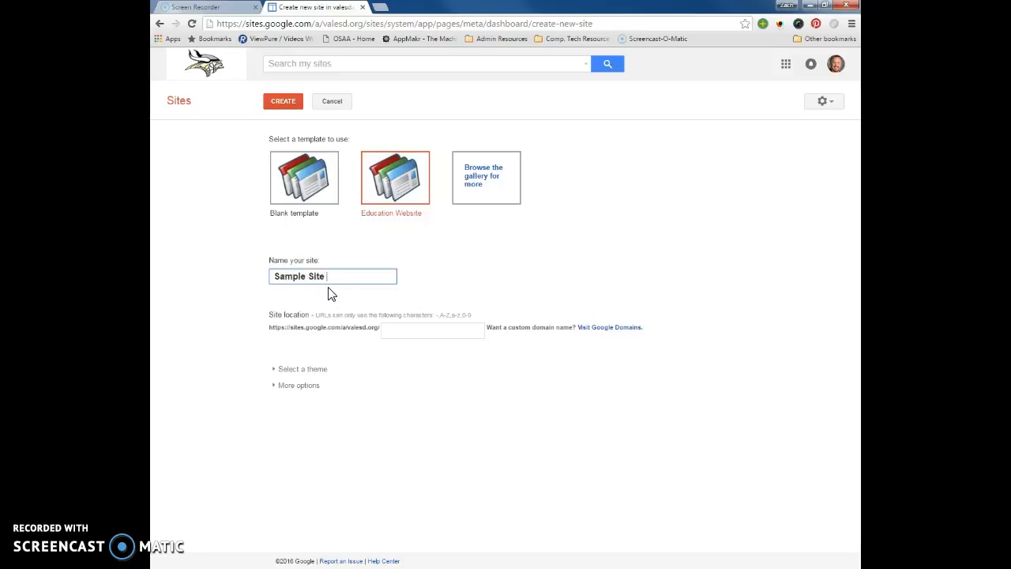
type("2016")
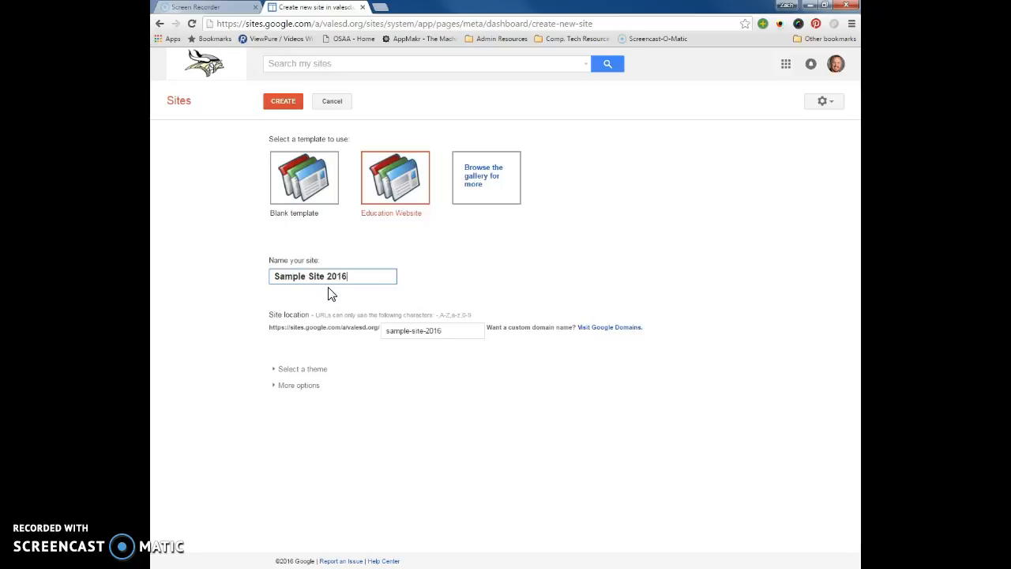
mouse_move(296, 338)
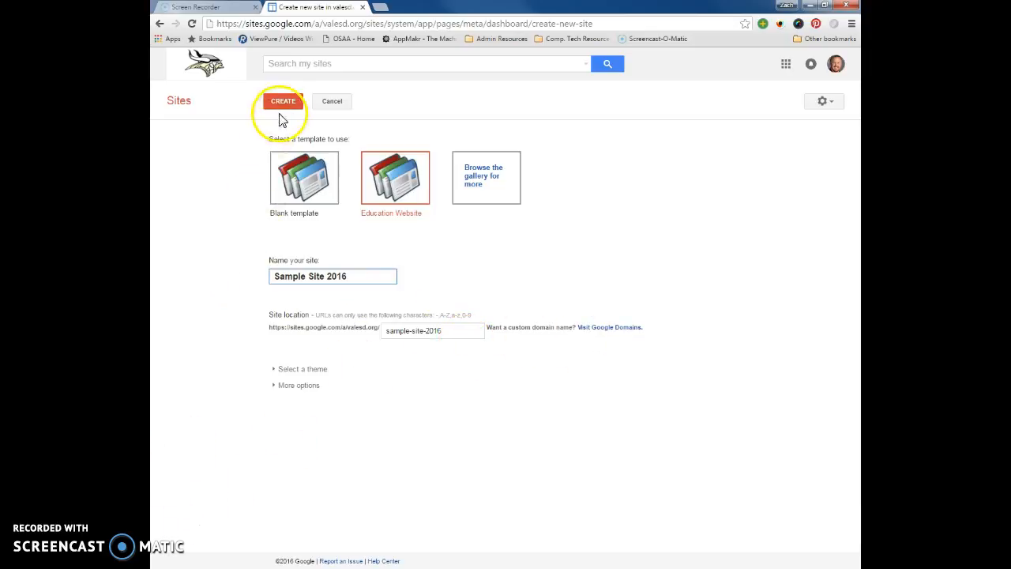
Create Sample Site 2016 and view its Education Website home page.
left_click(283, 101)
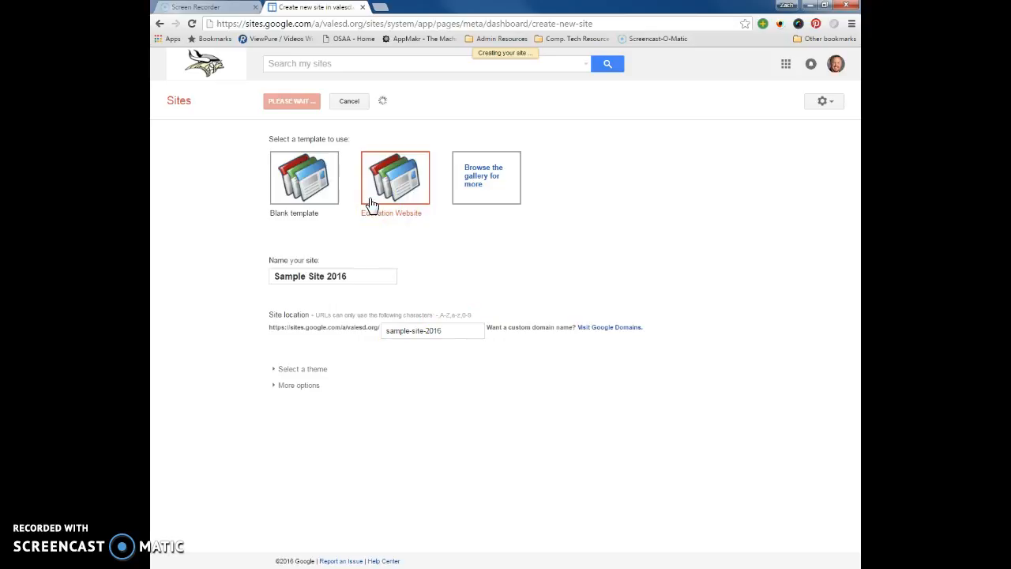
left_click(291, 101)
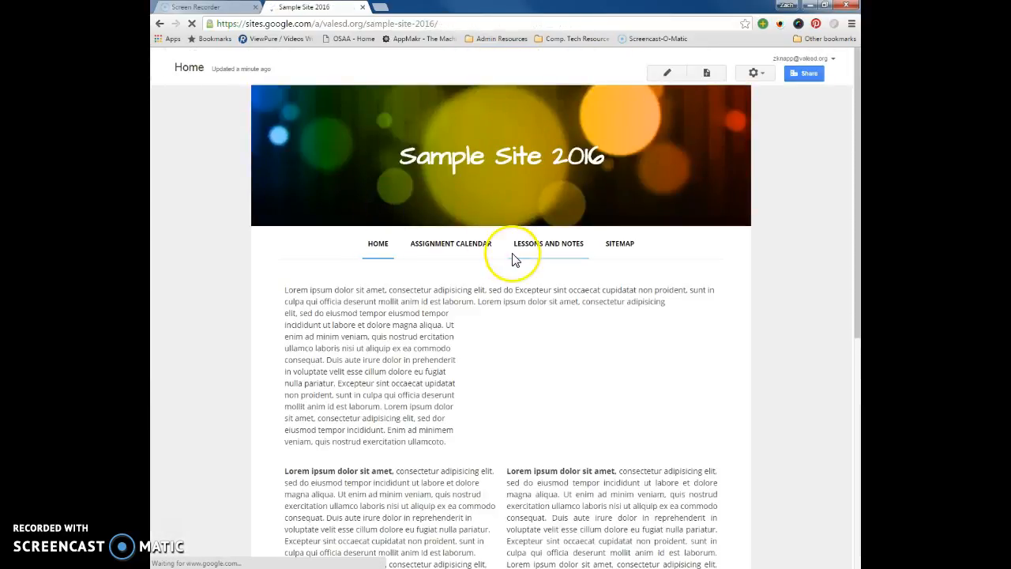
scroll("down", 3)
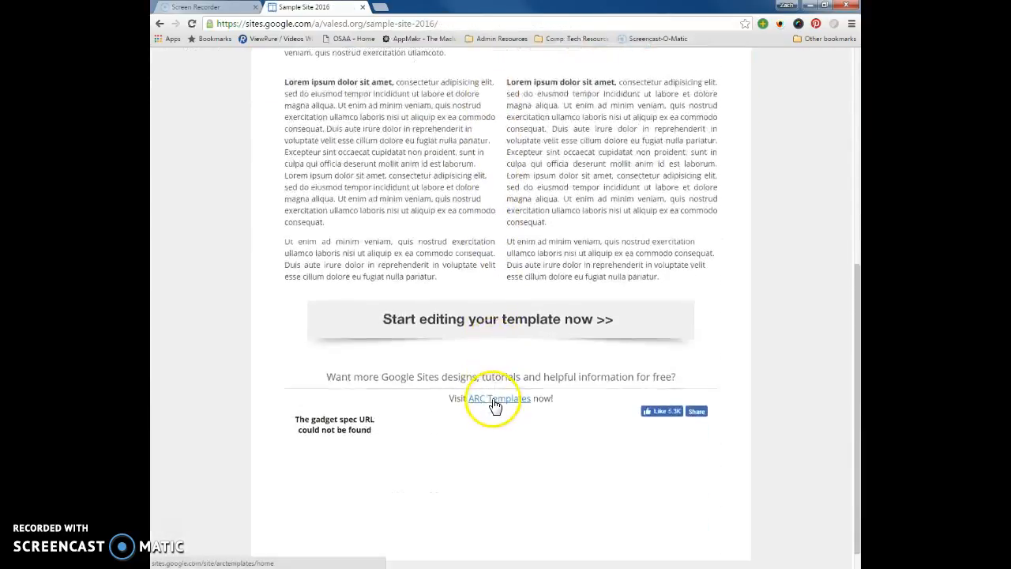